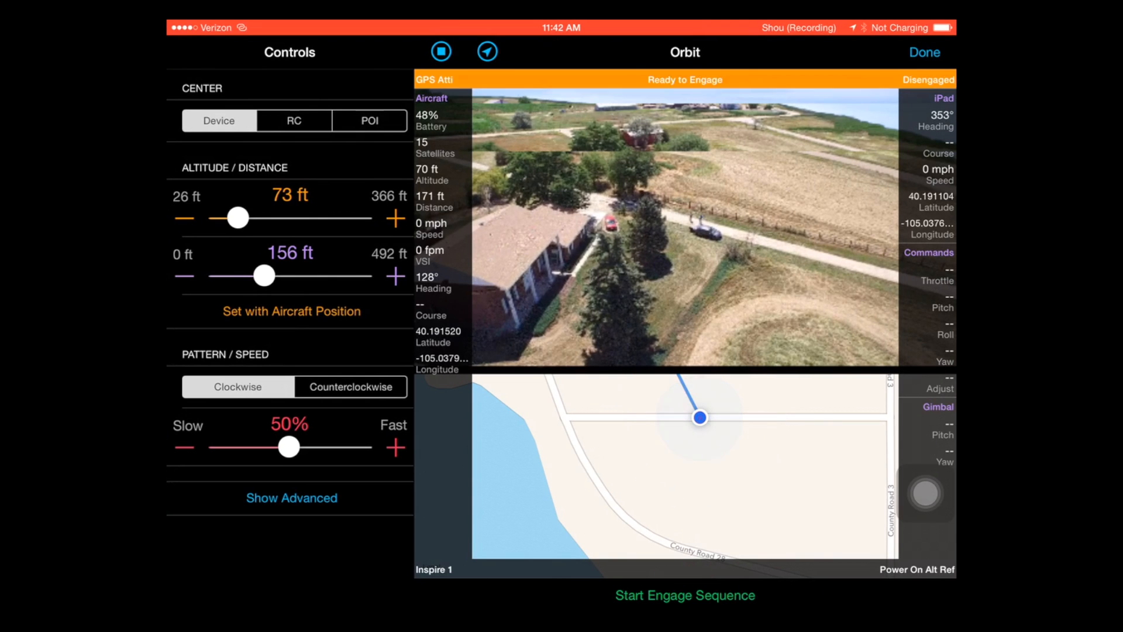
Begin the Orbit engage sequence, reaching the prompt to place the aircraft safely.
{"action": "left_click", "coordinate": [684, 595]}
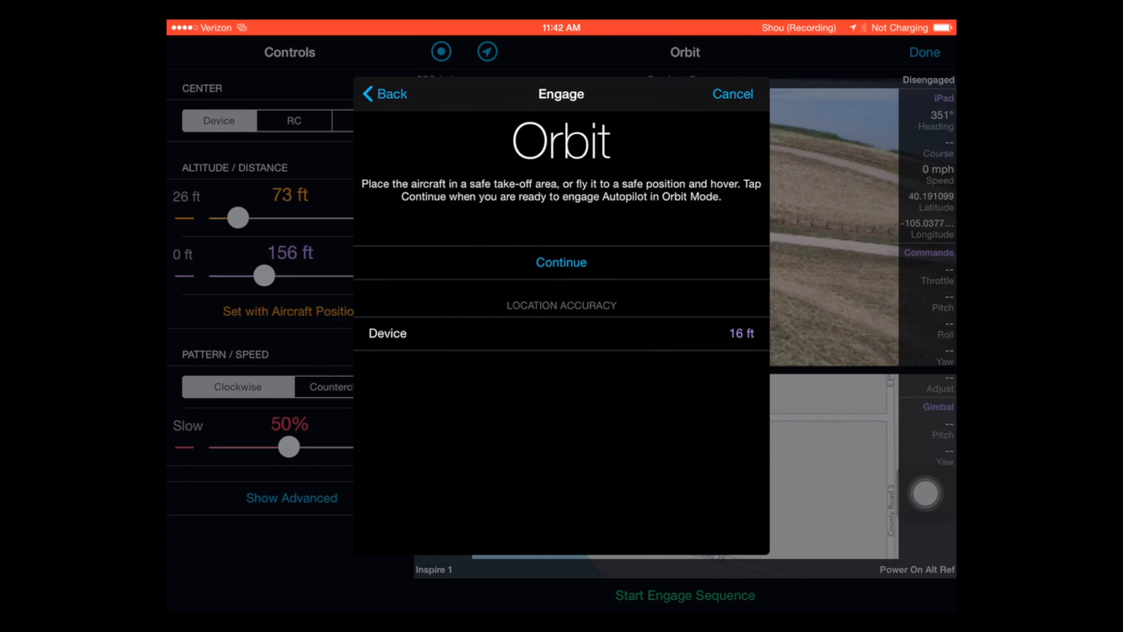
{"action": "left_click", "coordinate": [560, 262]}
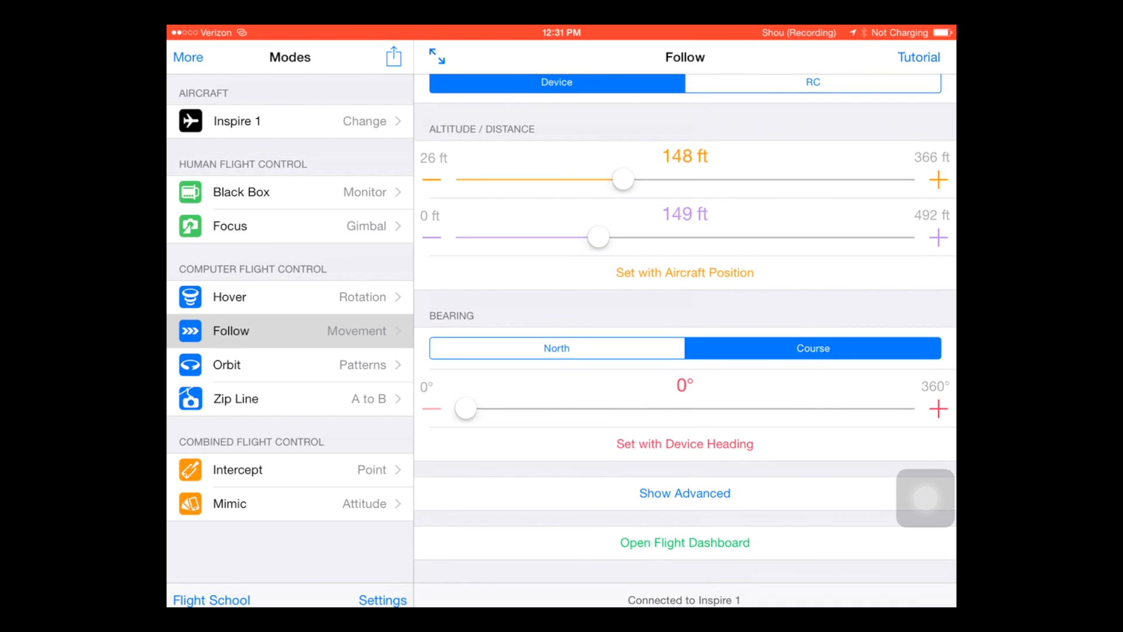
Bring up the Follow flight dashboard, which reports it cannot initialize yet.
{"action": "left_click", "coordinate": [685, 542]}
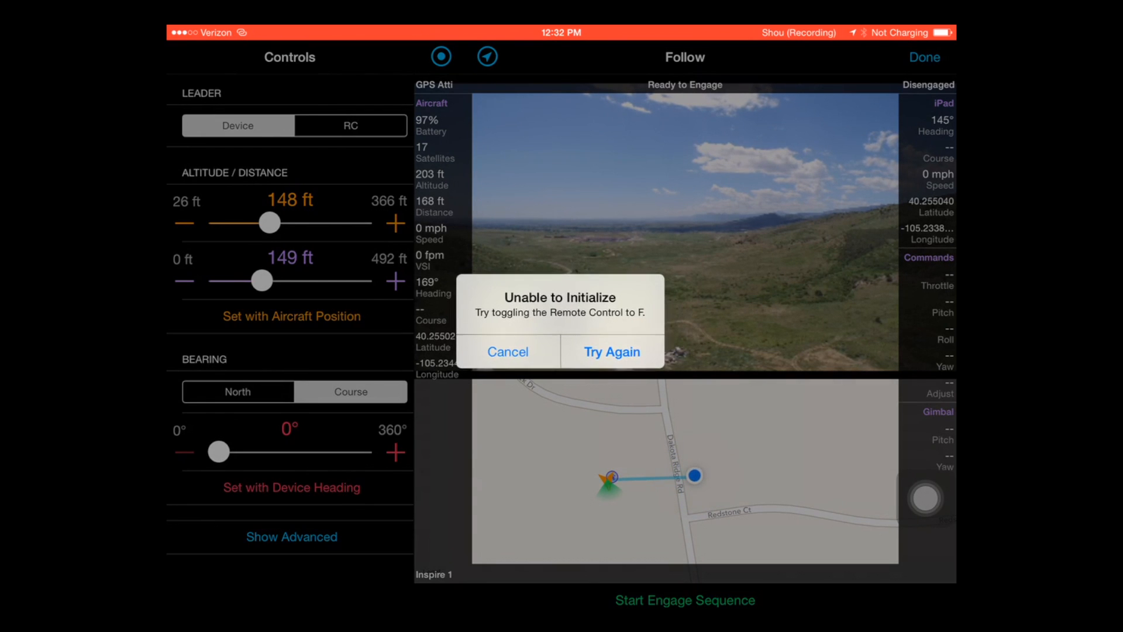
Retry initialization, calibrate the altitude reference at 202 ft, and start the Follow engaging countdown.
{"action": "left_click", "coordinate": [611, 352]}
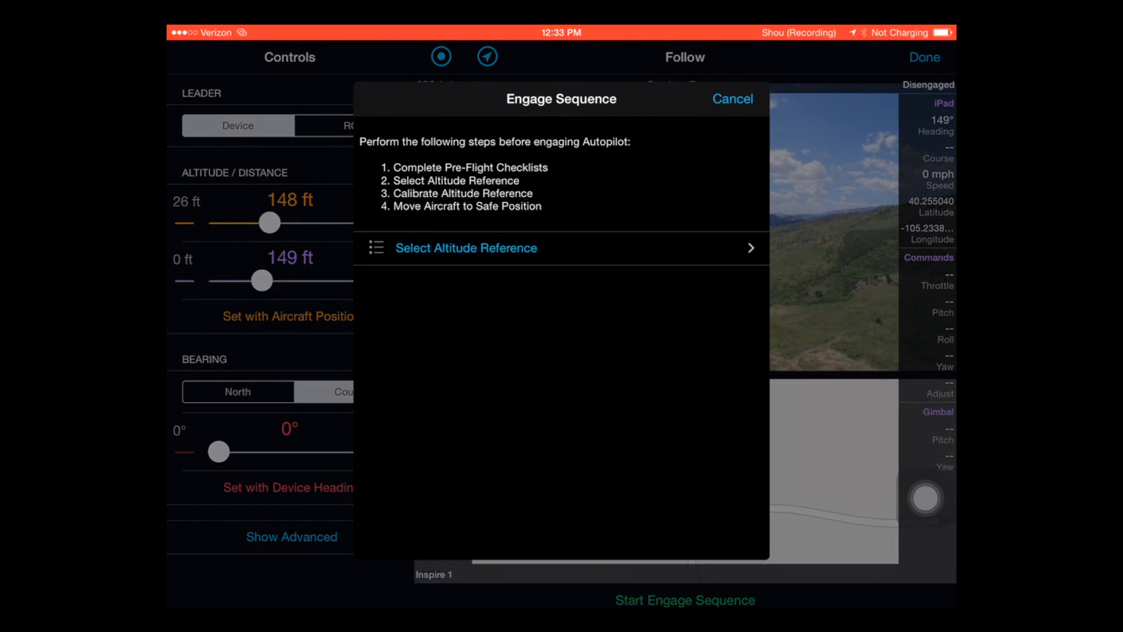
{"action": "left_click", "coordinate": [466, 249]}
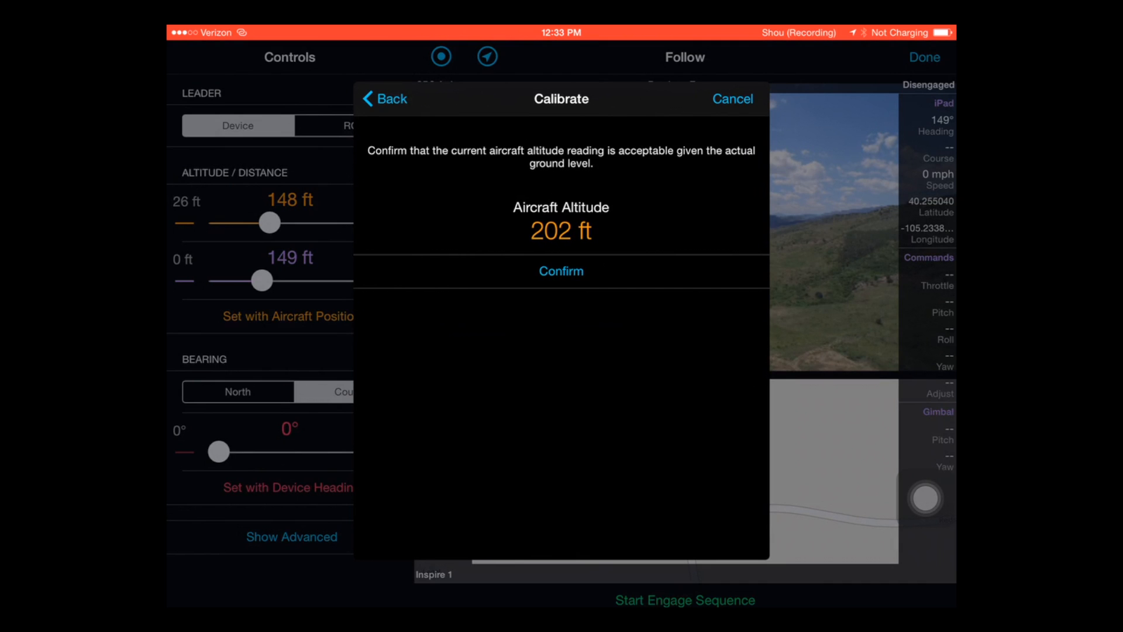
{"action": "left_click", "coordinate": [560, 271]}
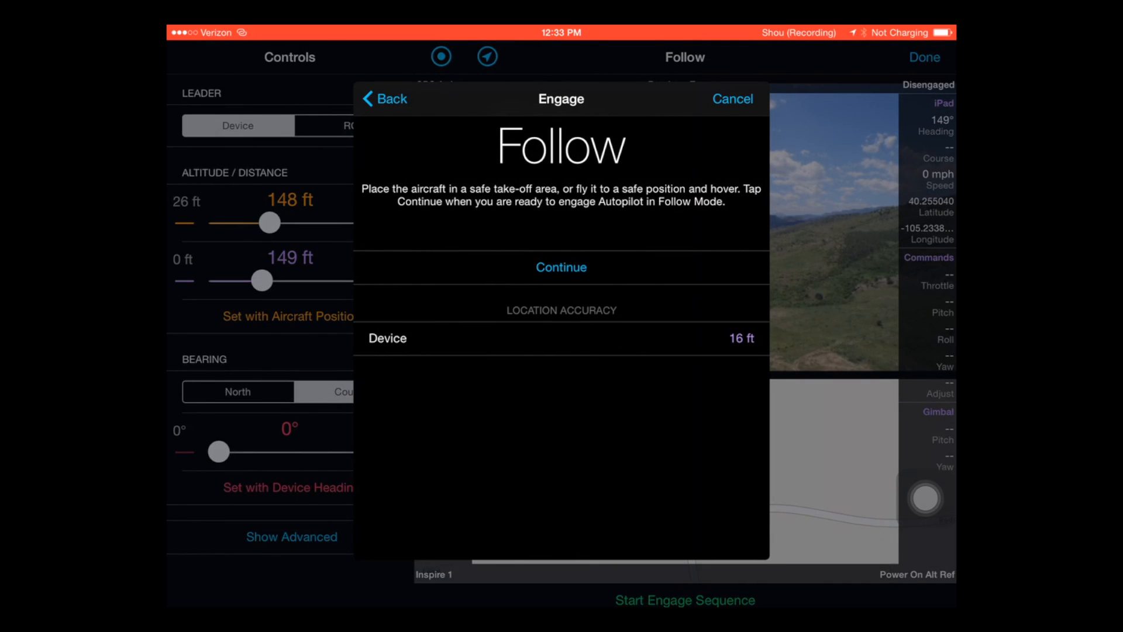
{"action": "left_click", "coordinate": [561, 267]}
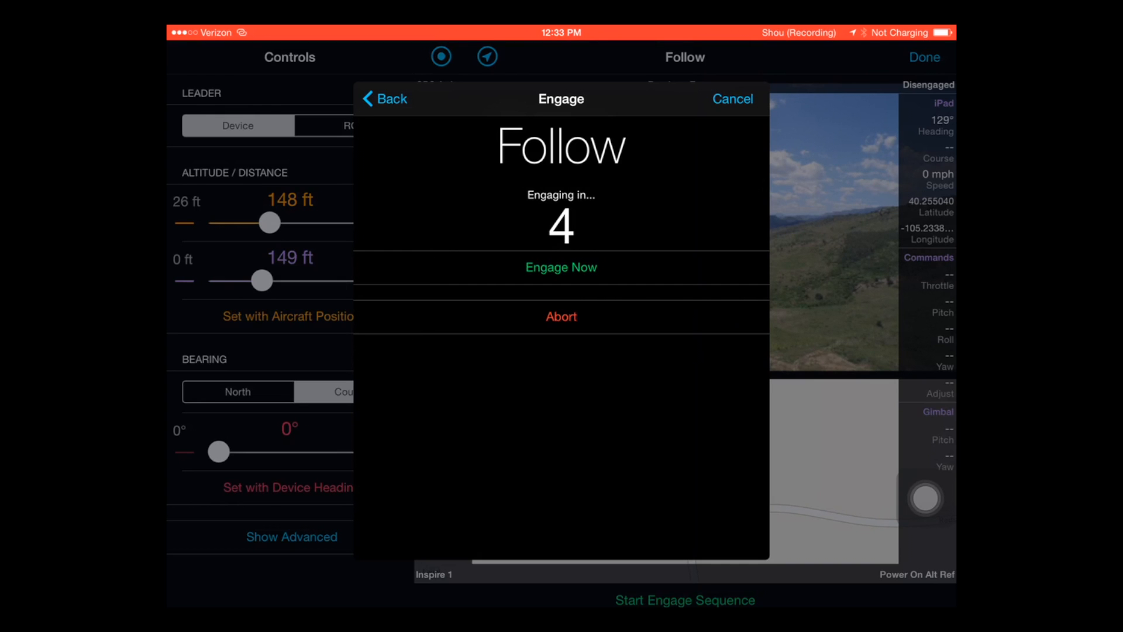